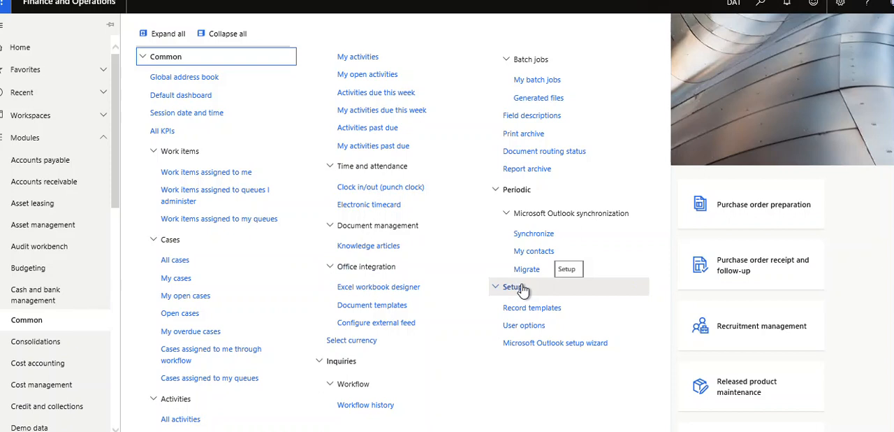
mouse_move(316, 44)
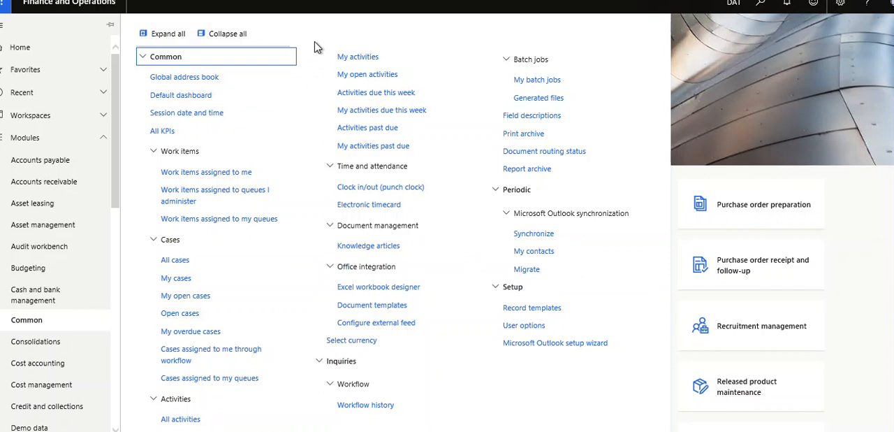
mouse_move(241, 84)
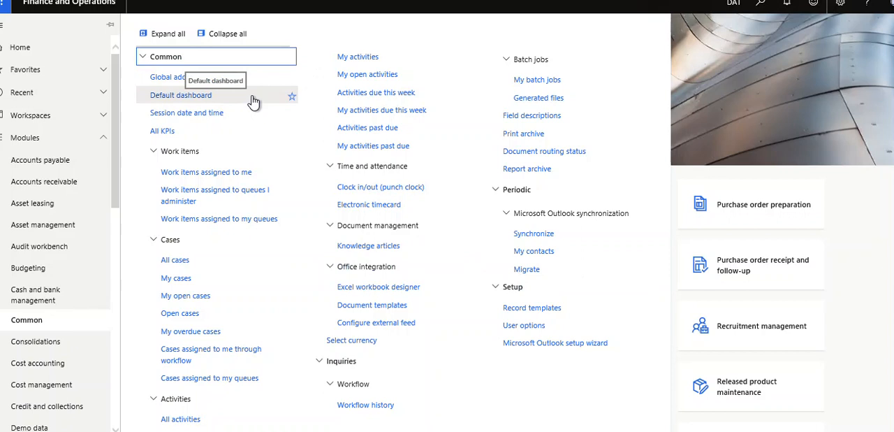
mouse_move(248, 119)
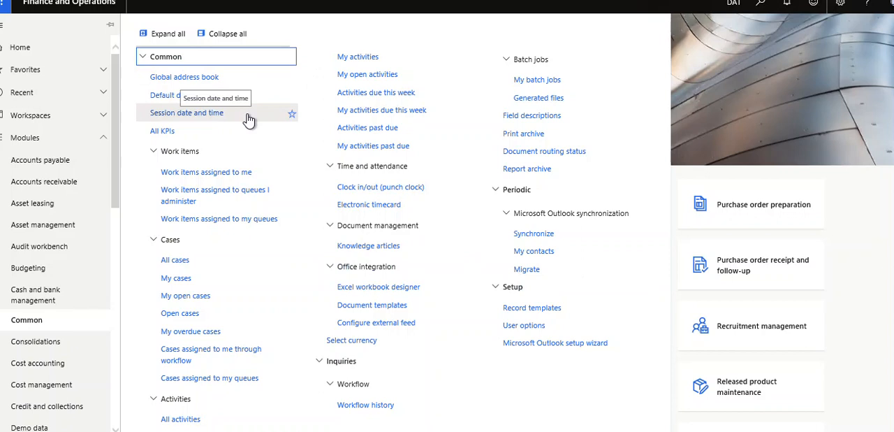
mouse_move(226, 121)
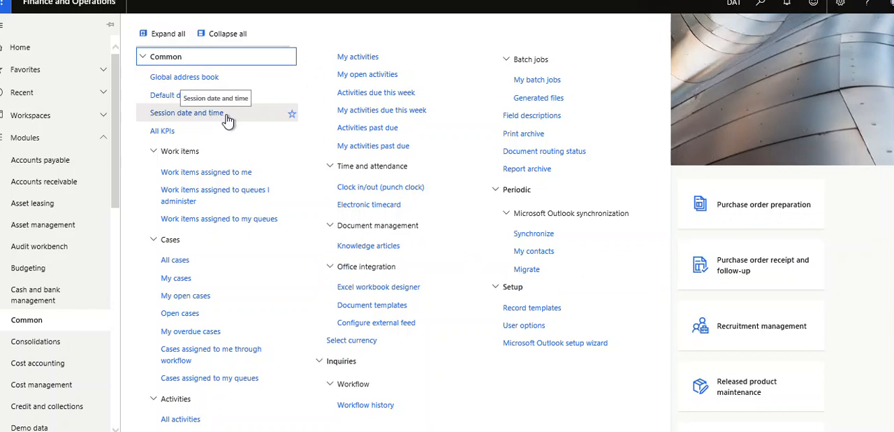
mouse_move(234, 132)
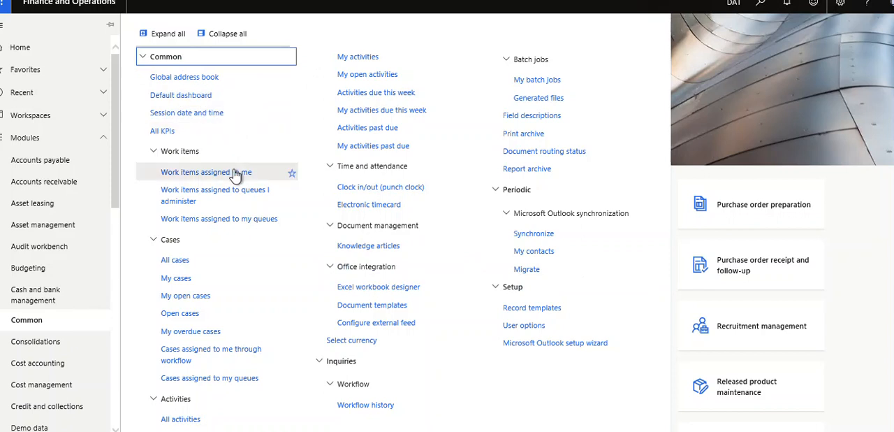
mouse_move(203, 180)
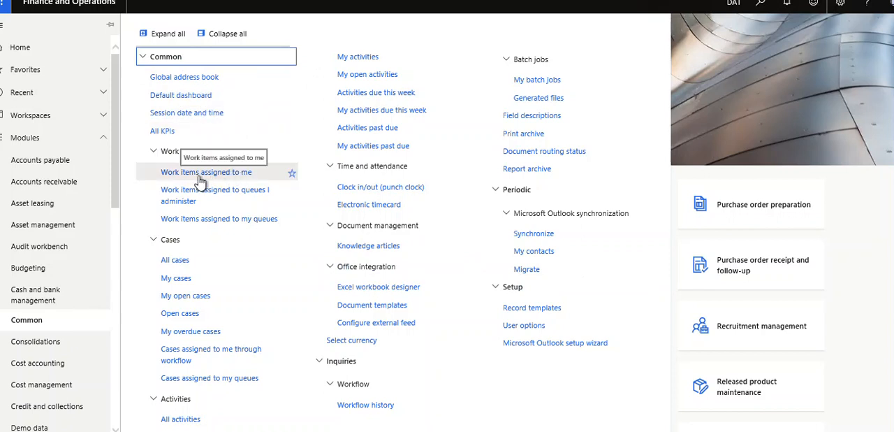
mouse_move(249, 206)
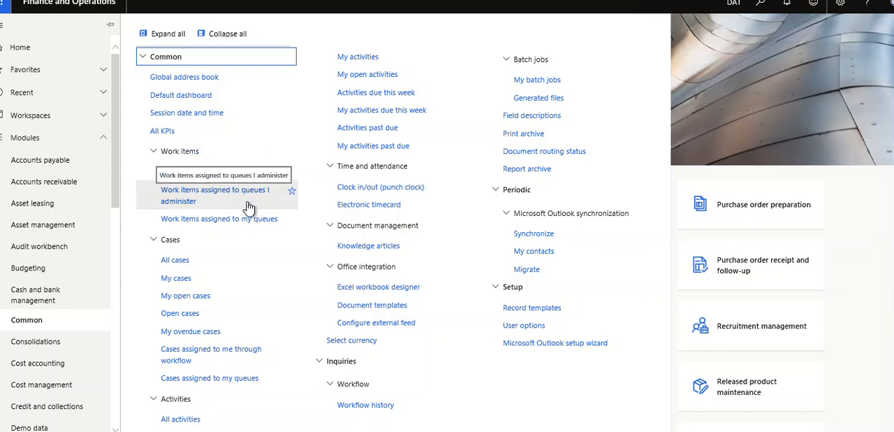
mouse_move(250, 229)
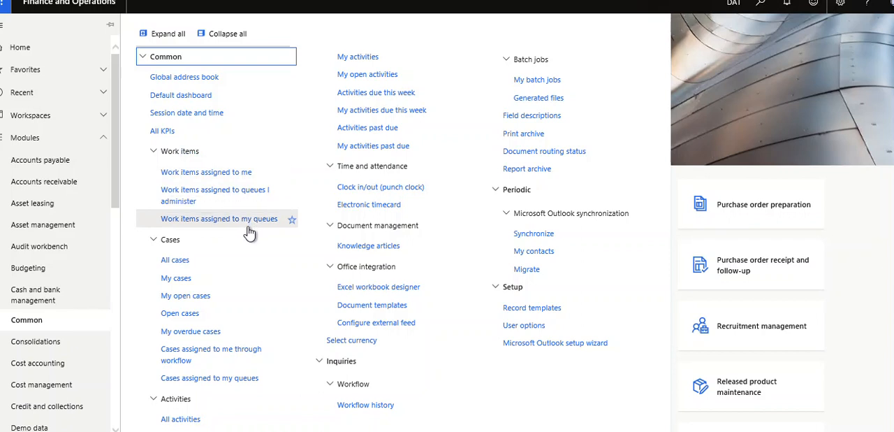
mouse_move(251, 261)
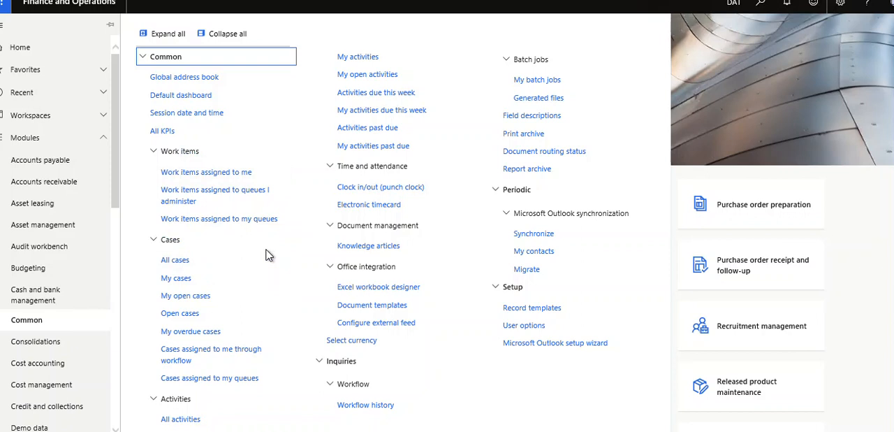
mouse_move(259, 336)
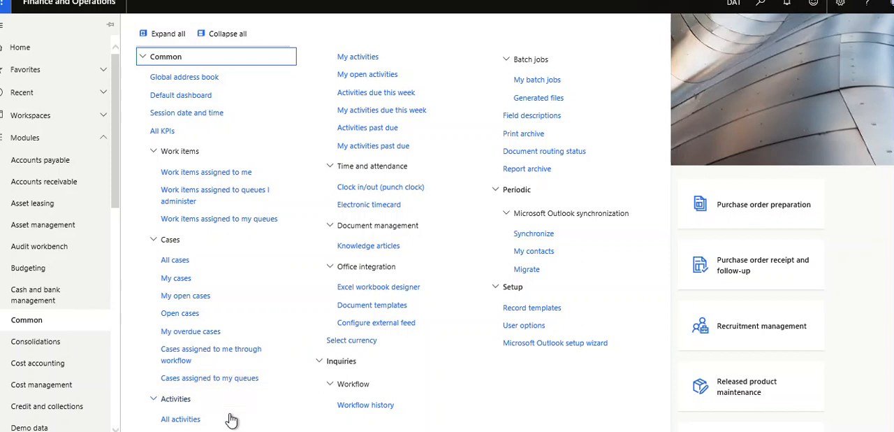
mouse_move(376, 74)
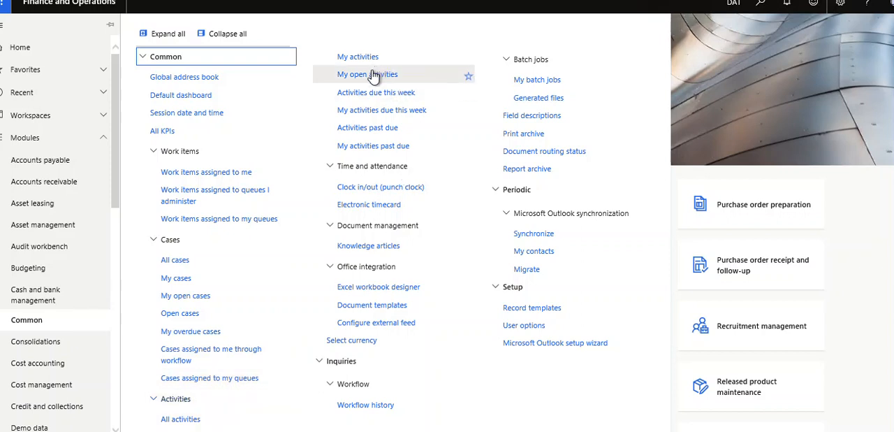
mouse_move(371, 109)
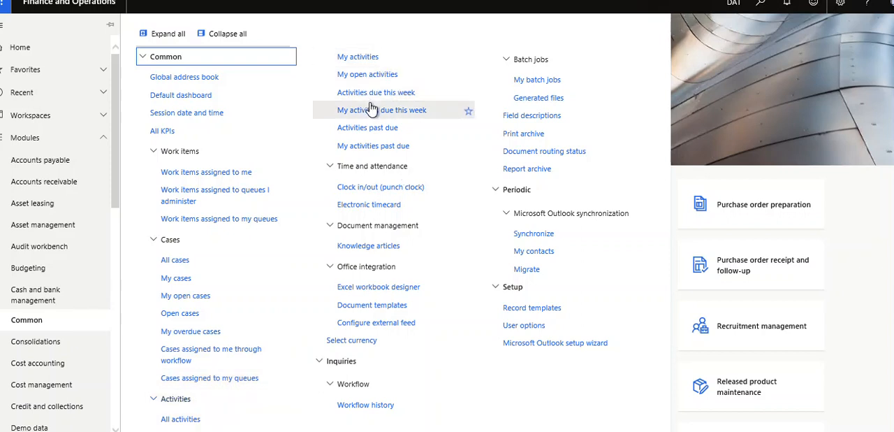
mouse_move(374, 92)
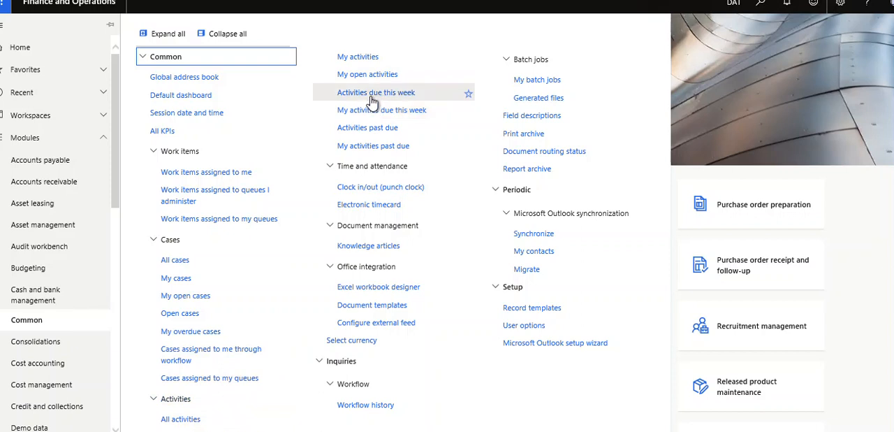
mouse_move(381, 110)
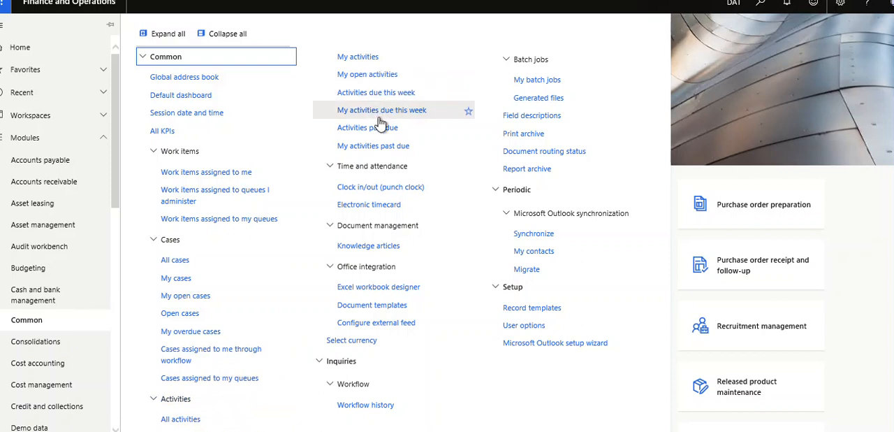
mouse_move(378, 127)
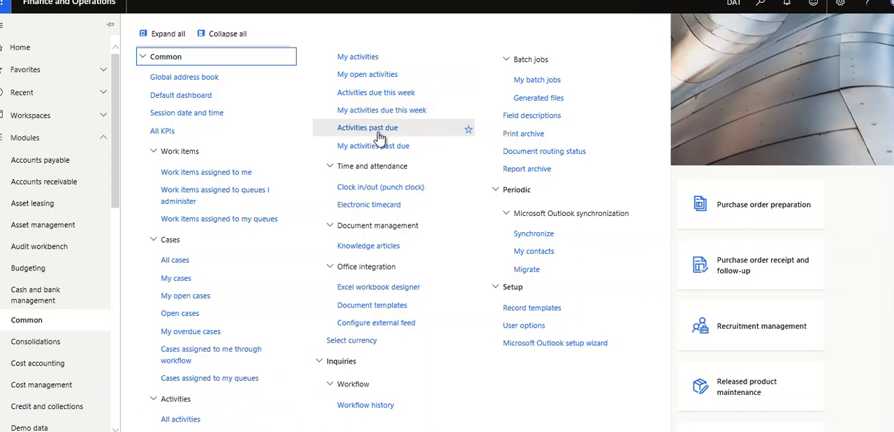
mouse_move(379, 137)
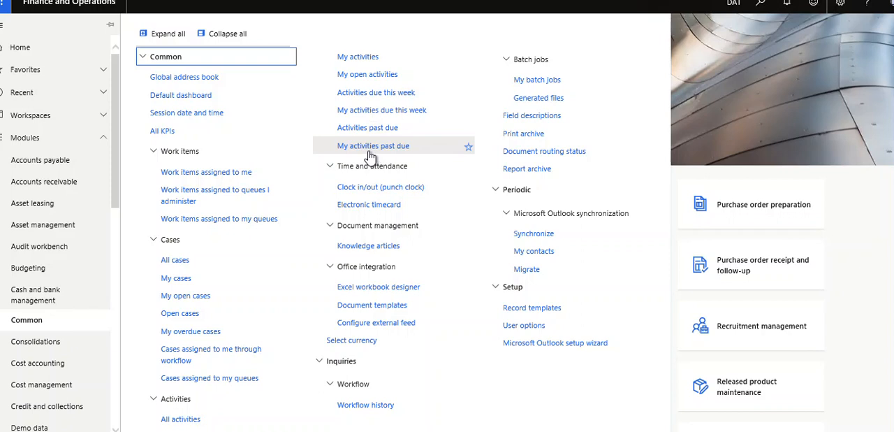
mouse_move(389, 197)
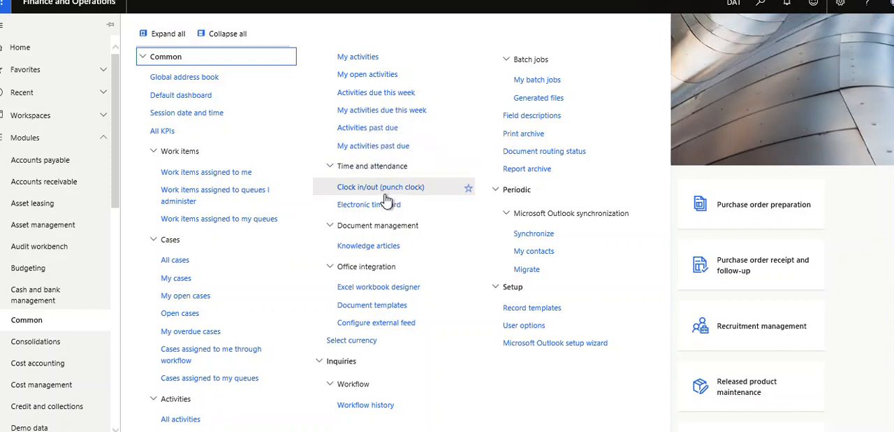
mouse_move(380, 198)
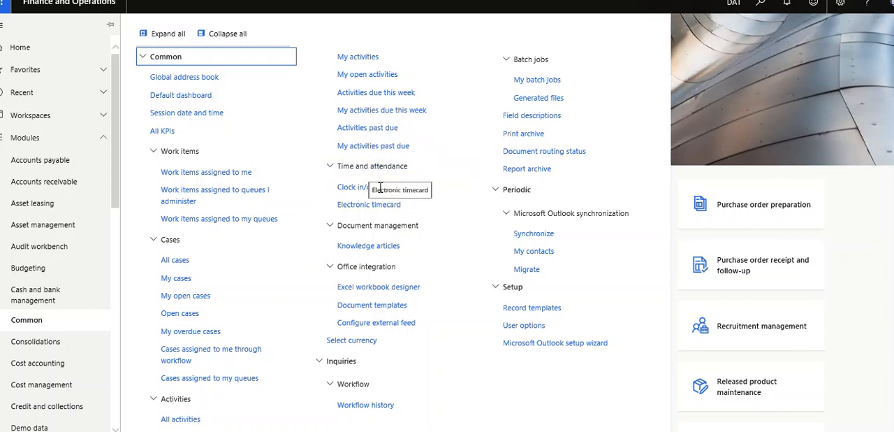
mouse_move(396, 251)
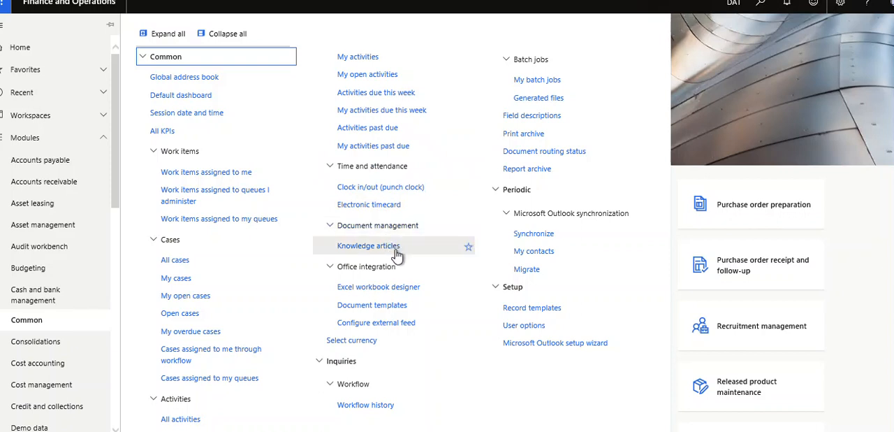
mouse_move(420, 305)
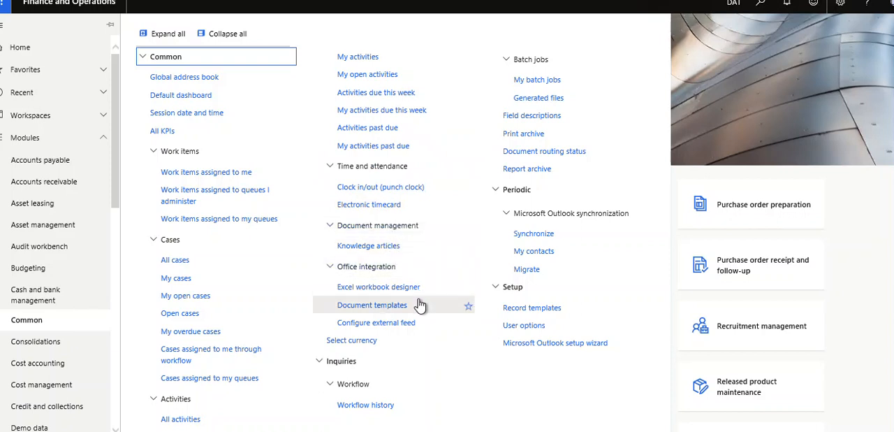
mouse_move(408, 319)
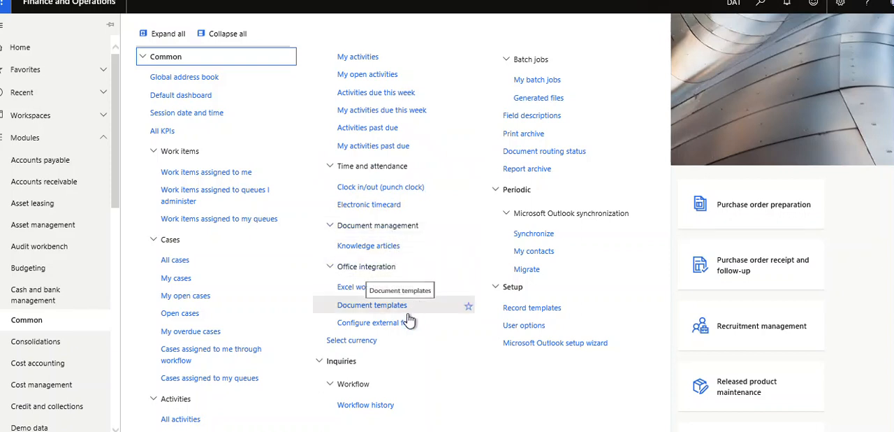
mouse_move(387, 330)
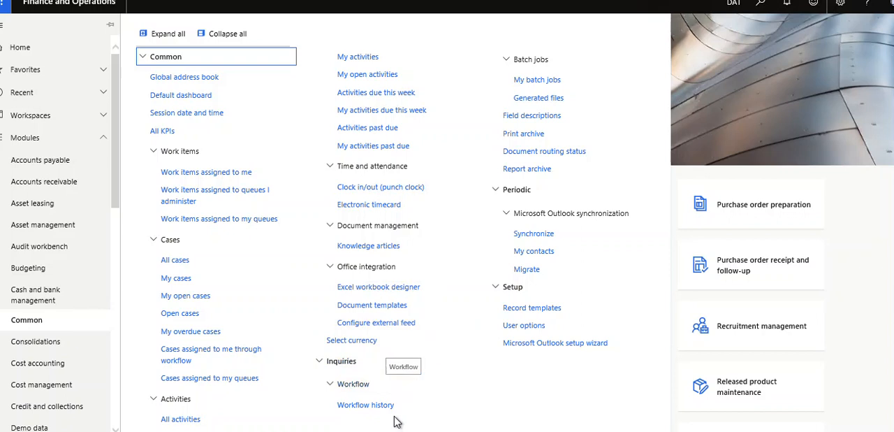
mouse_move(457, 95)
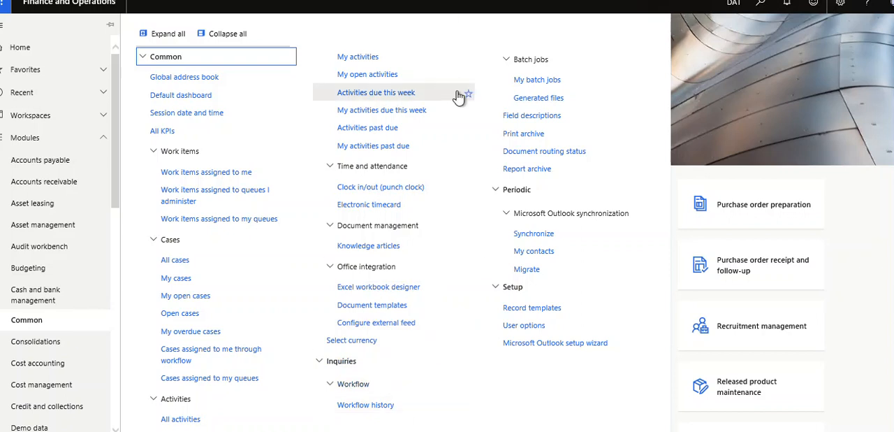
mouse_move(496, 115)
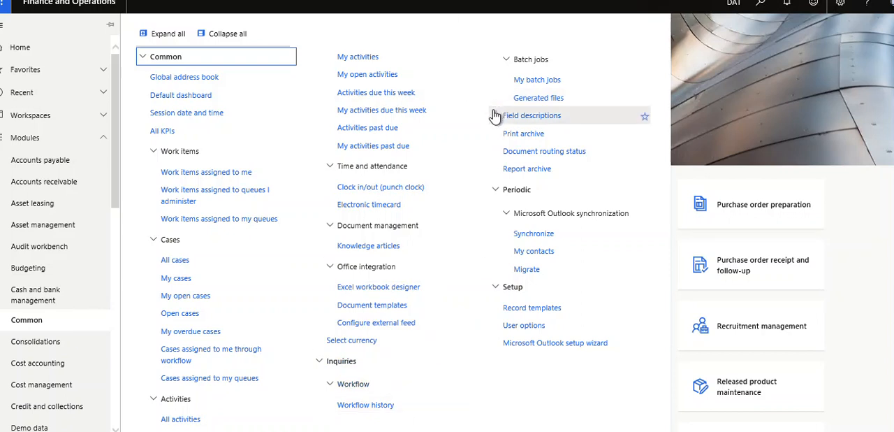
mouse_move(493, 143)
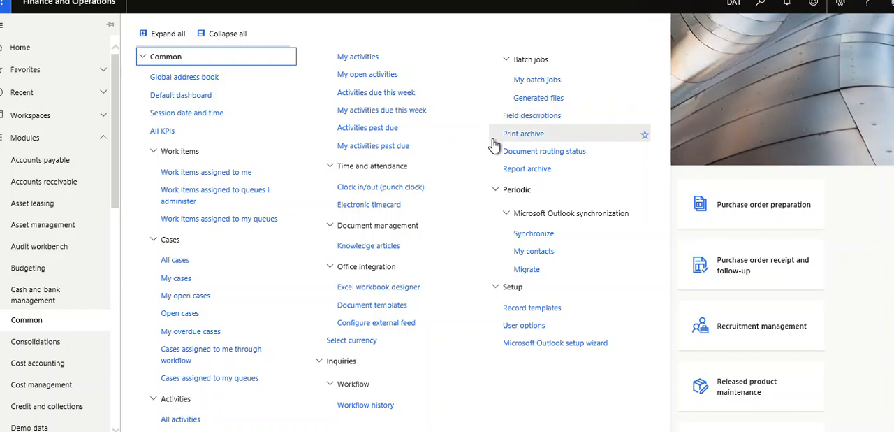
mouse_move(495, 162)
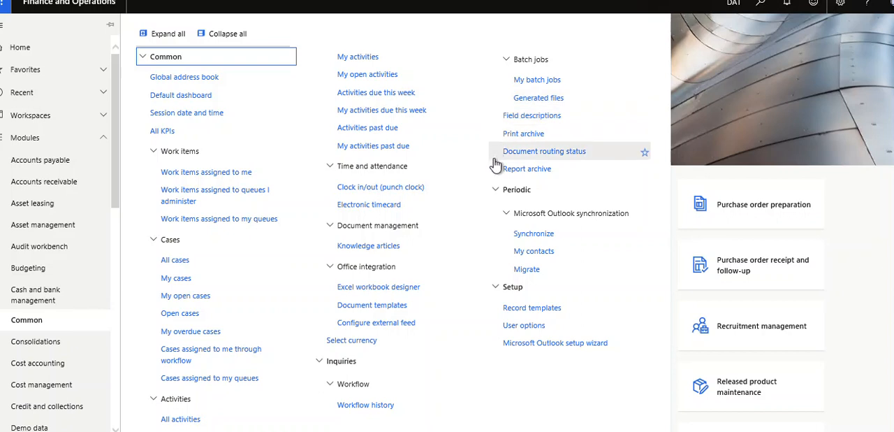
mouse_move(503, 176)
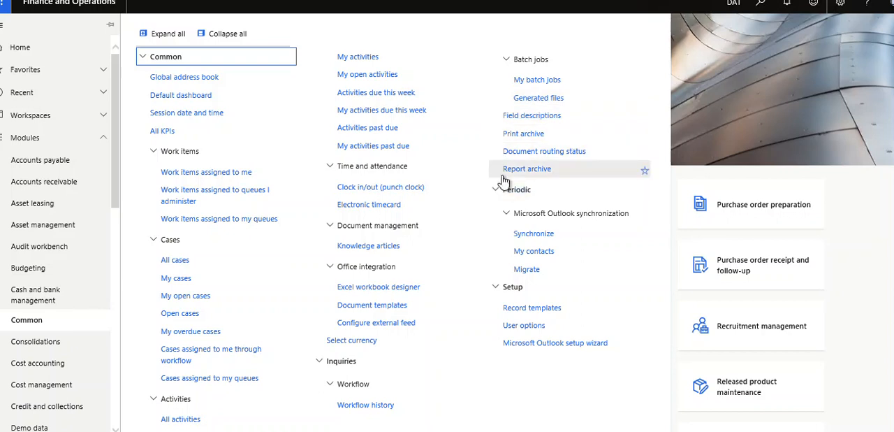
mouse_move(533, 234)
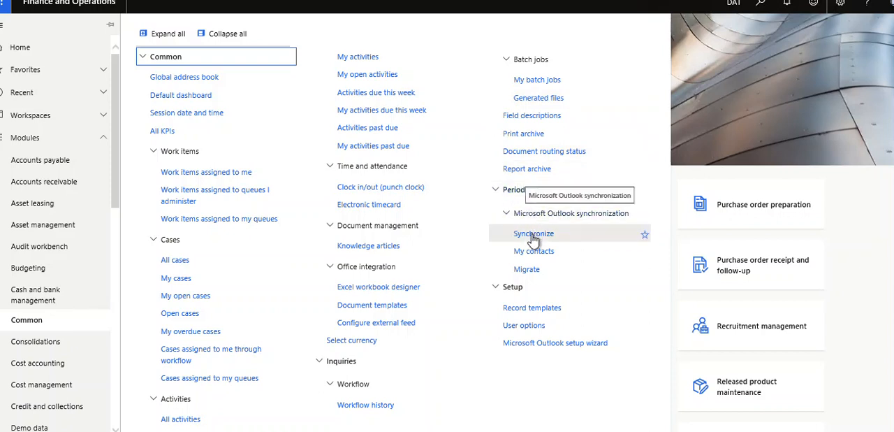
mouse_move(499, 224)
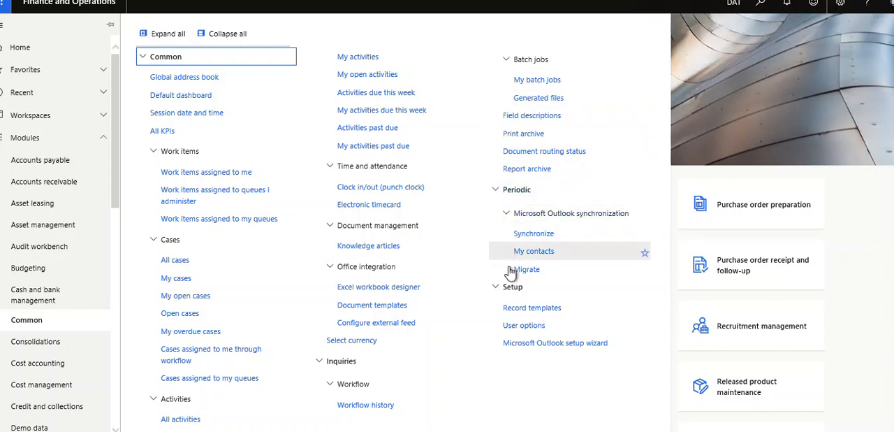
mouse_move(481, 315)
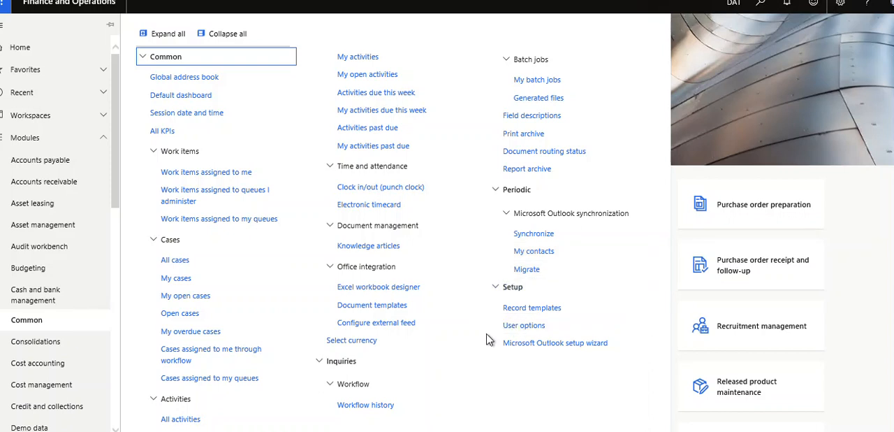
mouse_move(497, 349)
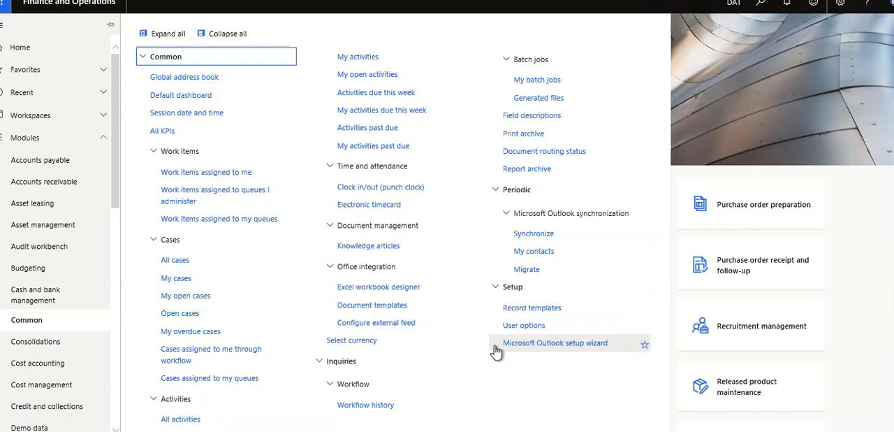
mouse_move(489, 330)
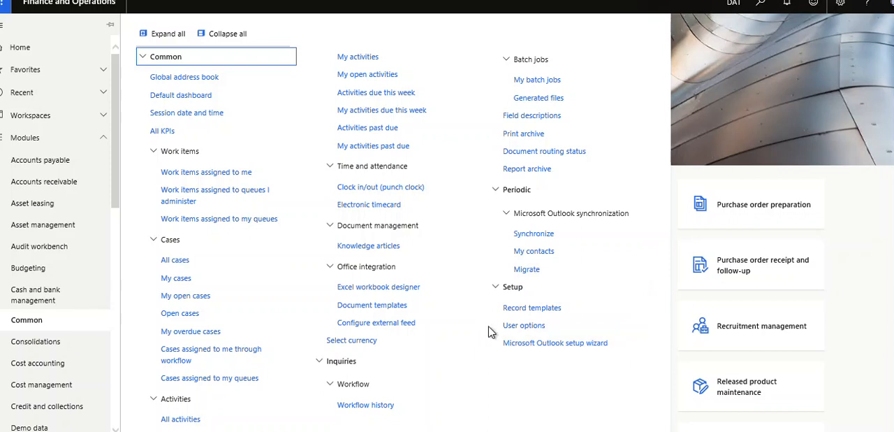
mouse_move(479, 279)
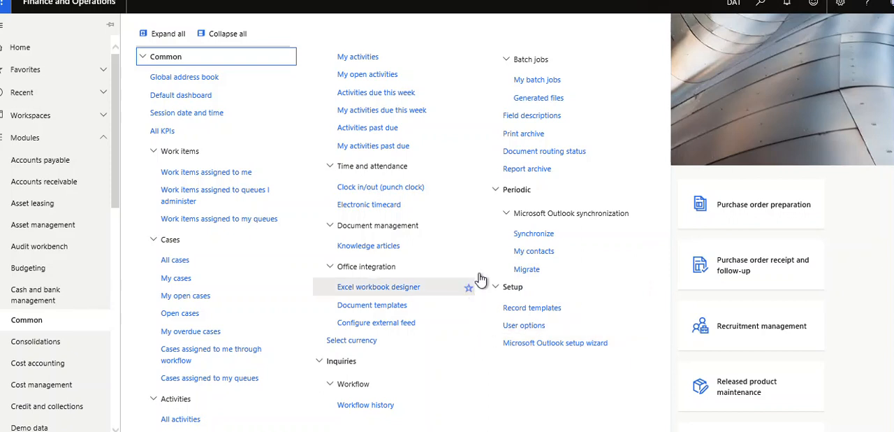
mouse_move(484, 248)
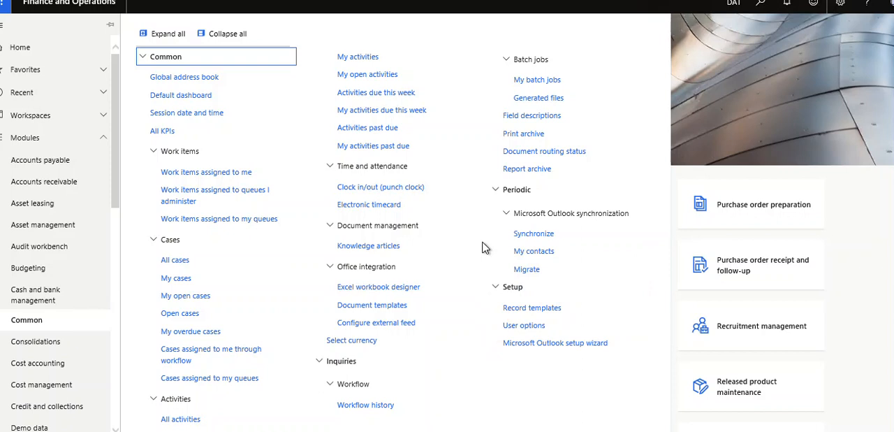